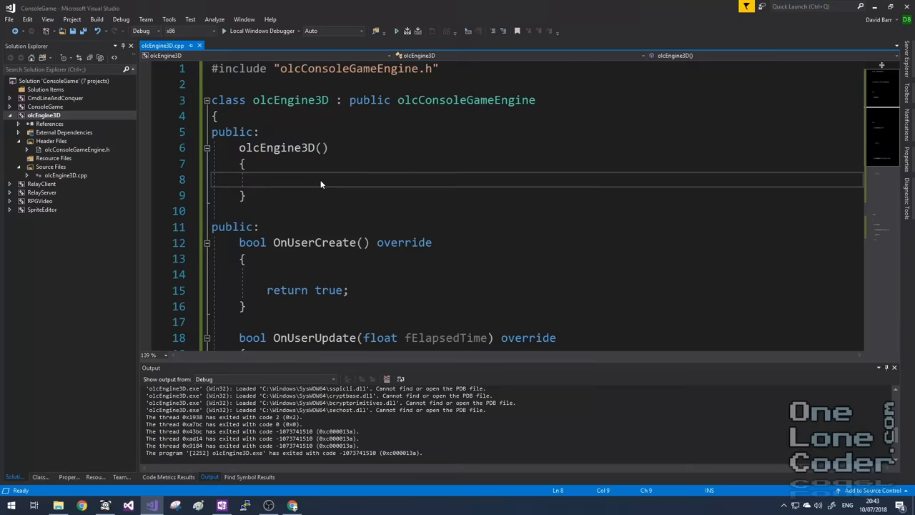
text(m_sAppName =)
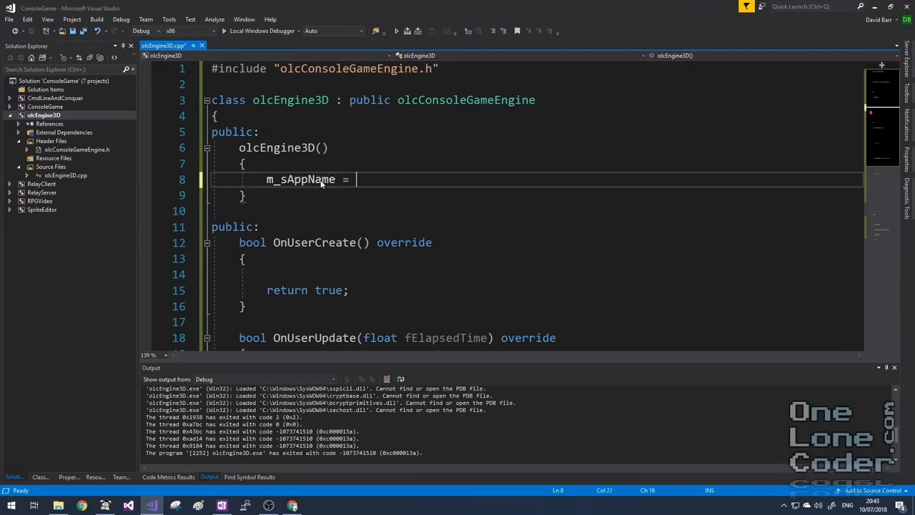
text(L"3")
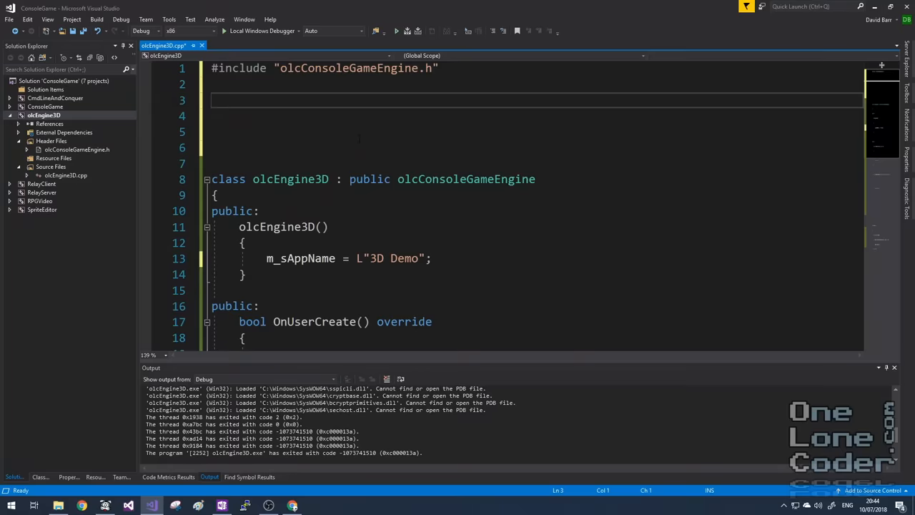
text(struct)
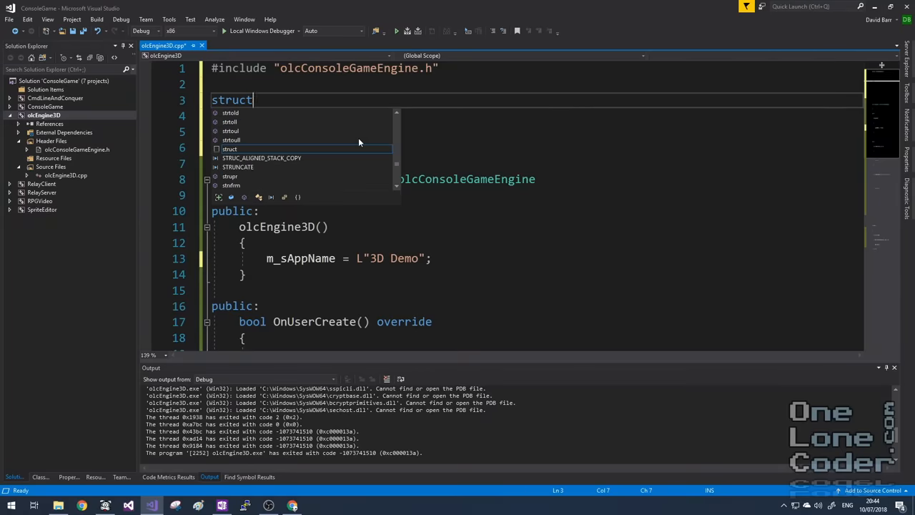
mouse_move(230, 149)
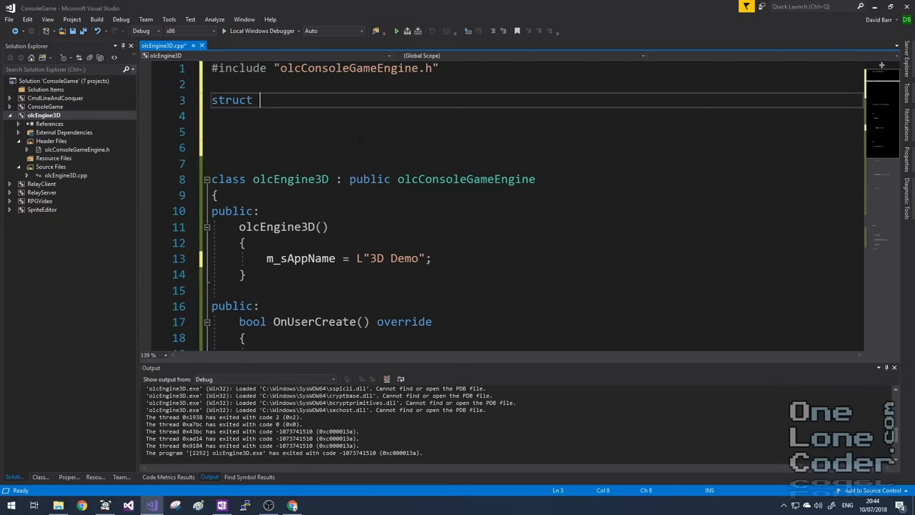
text(v)
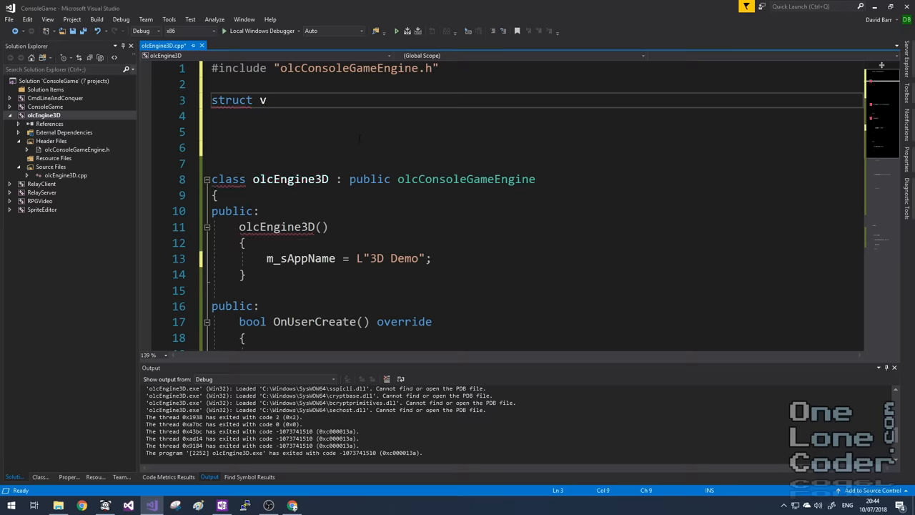
text(ec3d)
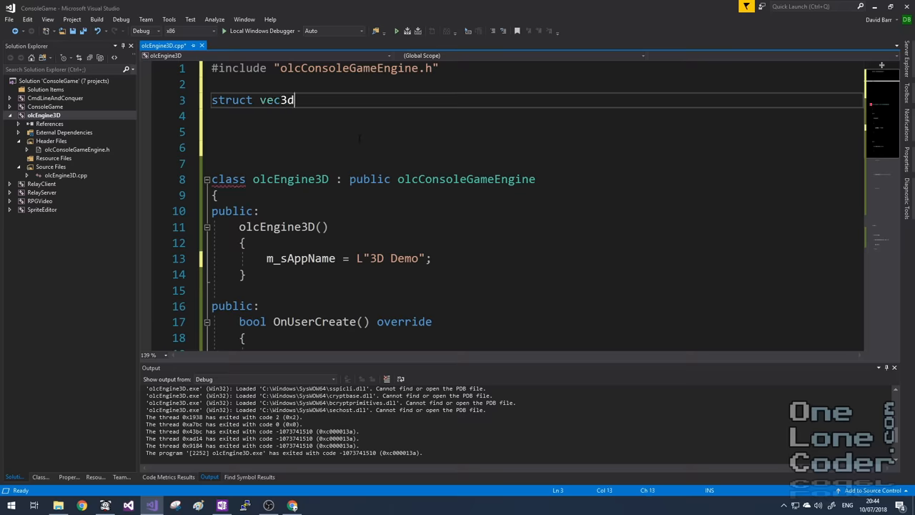
text({)
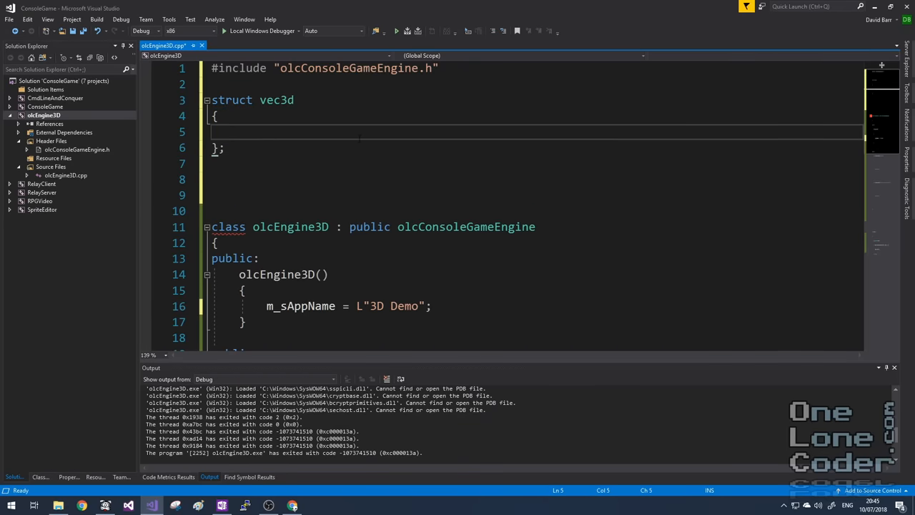
text(float)
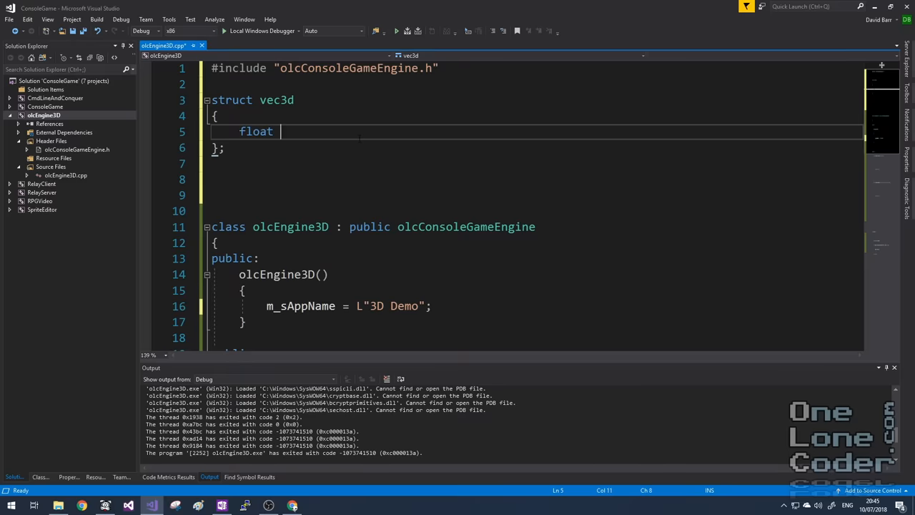
text(x, y,)
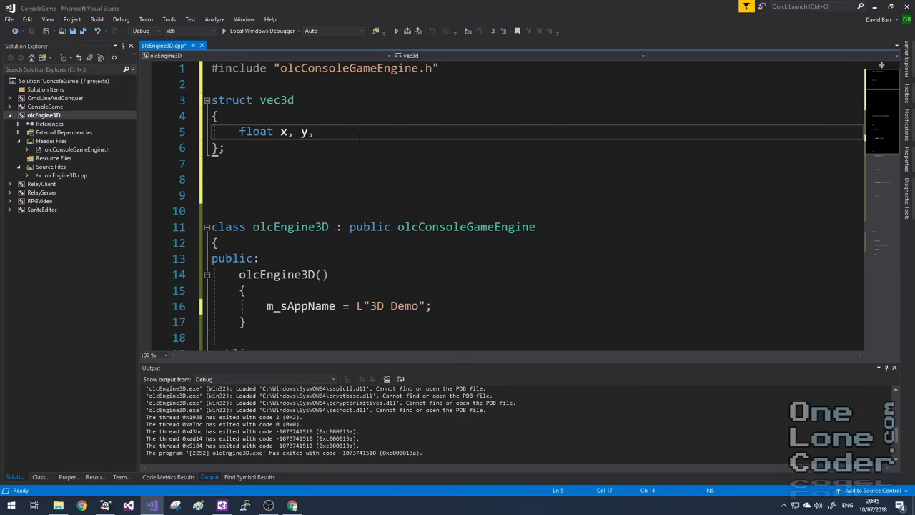
text(z;)
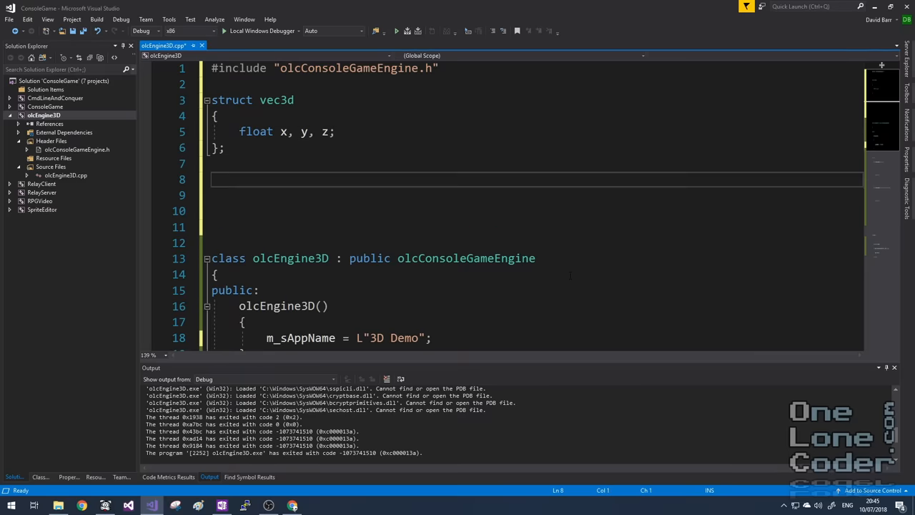
text(struct)
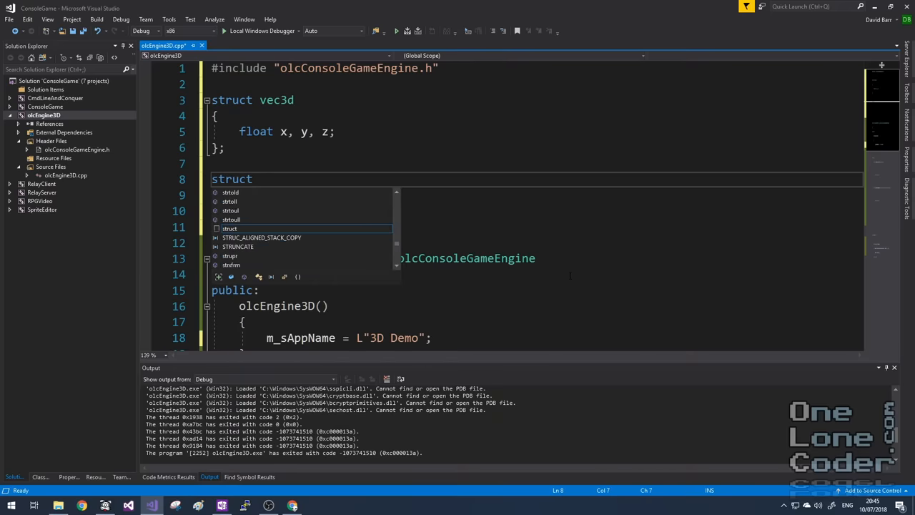
text(triangle)
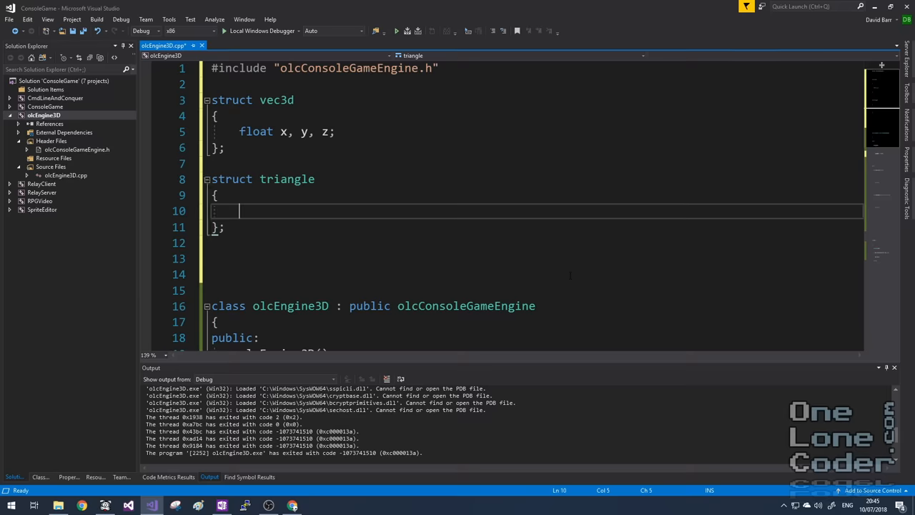
text(vec3d)
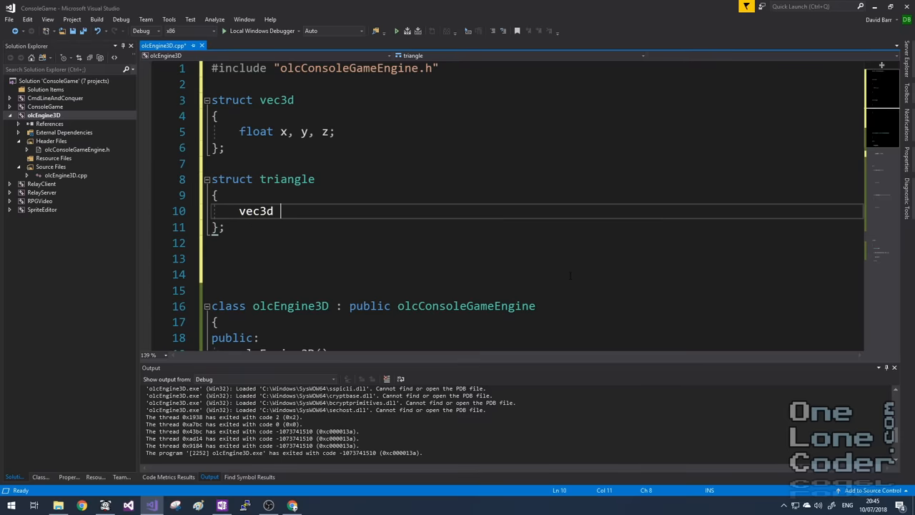
text(p[3])
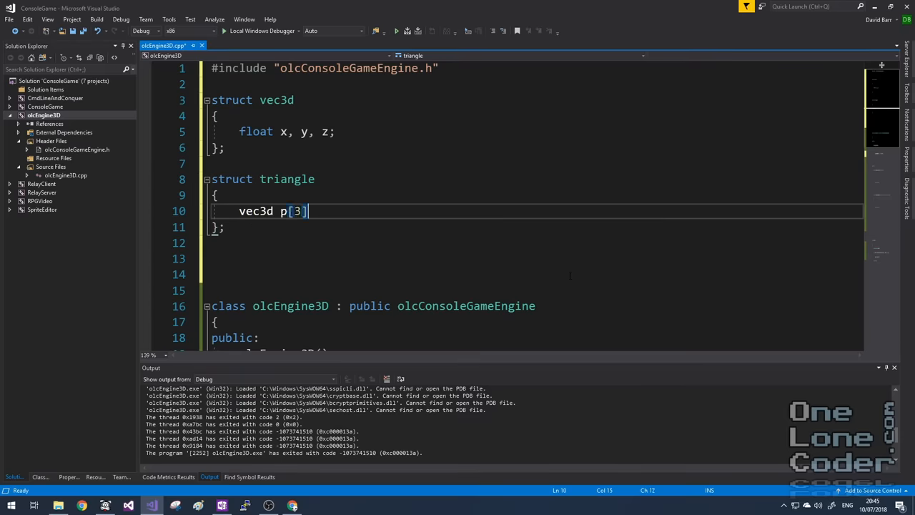
text(struct mesh)
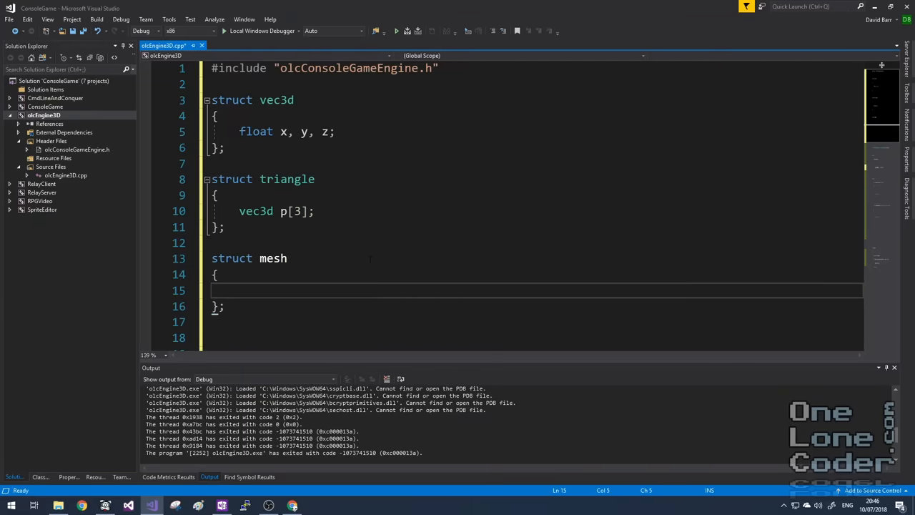
text(vect)
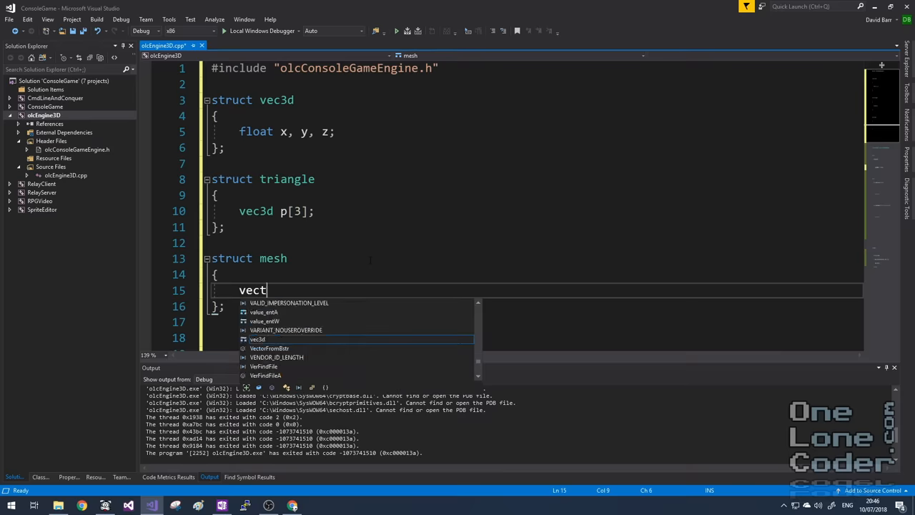
text(or)
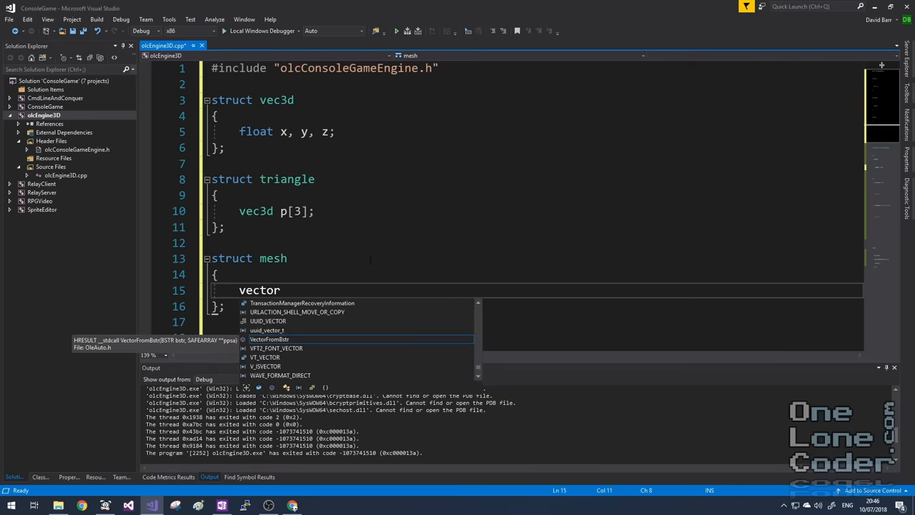
text(<triangles)
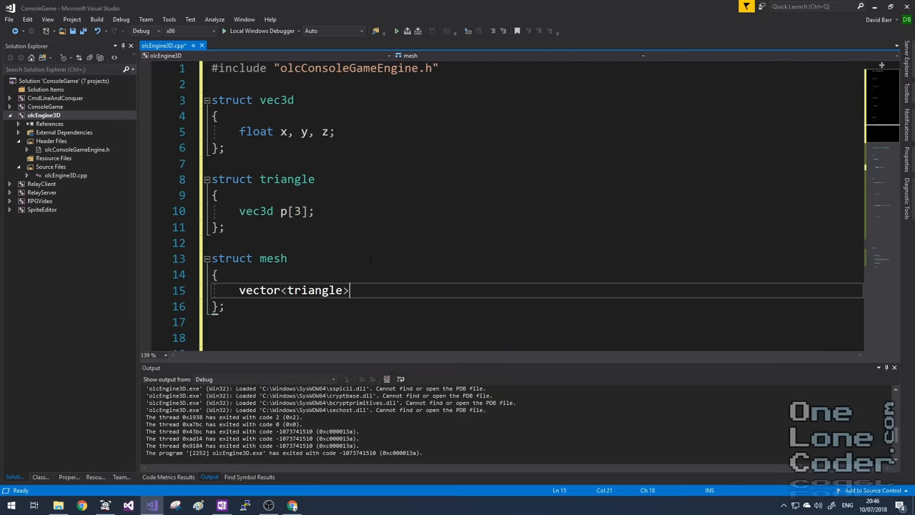
text(tris)
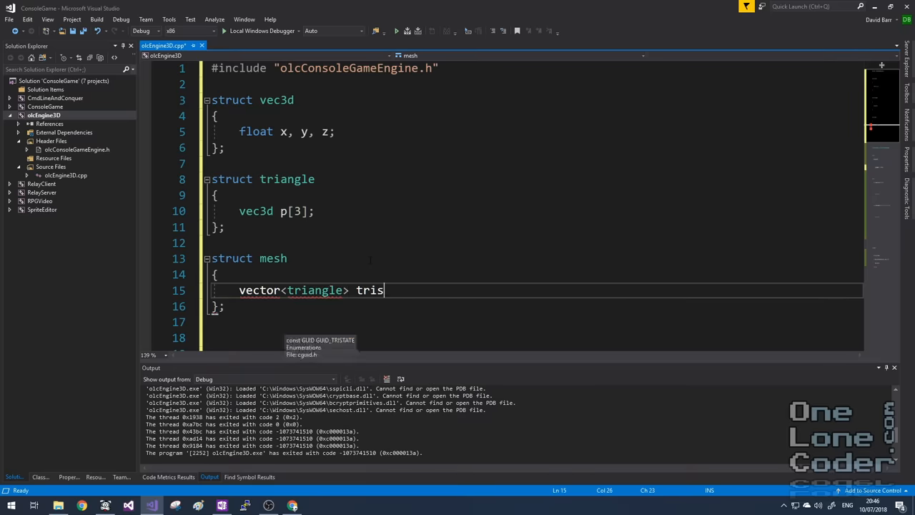